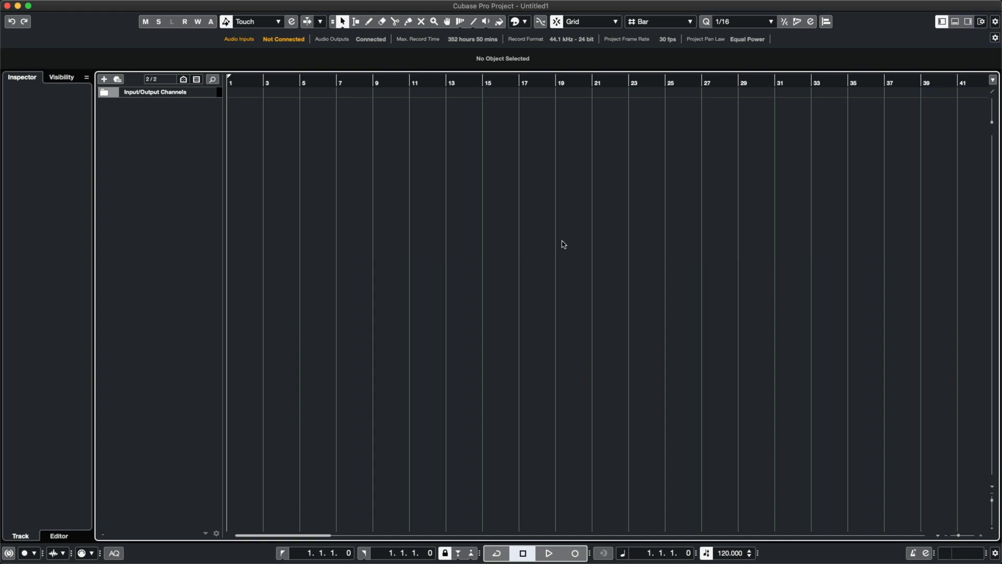
Show the Media panel and browse VST Instruments to add a Kontakt track.
left_click(967, 21)
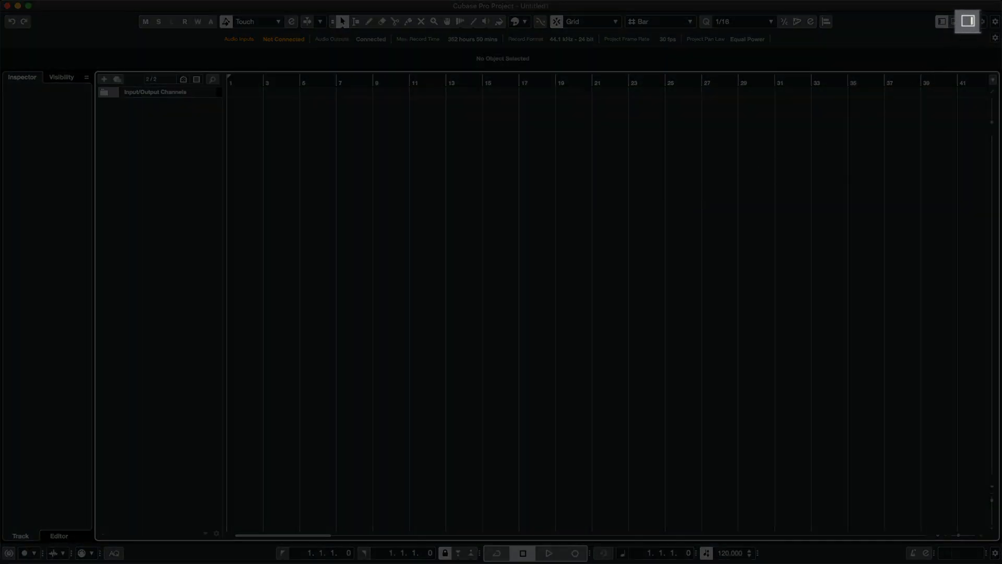
left_click(967, 21)
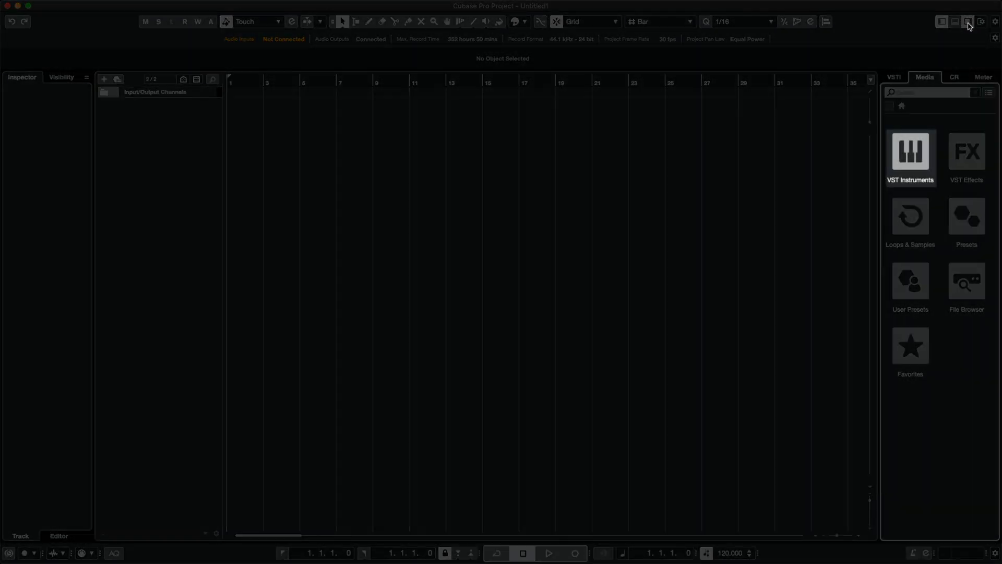
left_click(909, 152)
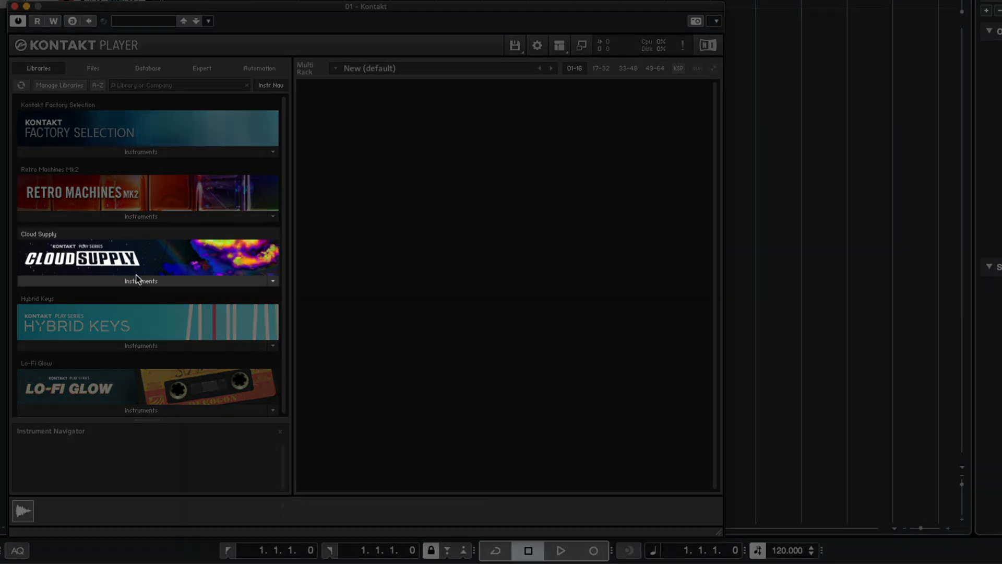
Load Cloud Supply.nki in Kontakt and switch to the Kimbre pluck snapshot.
left_click(140, 281)
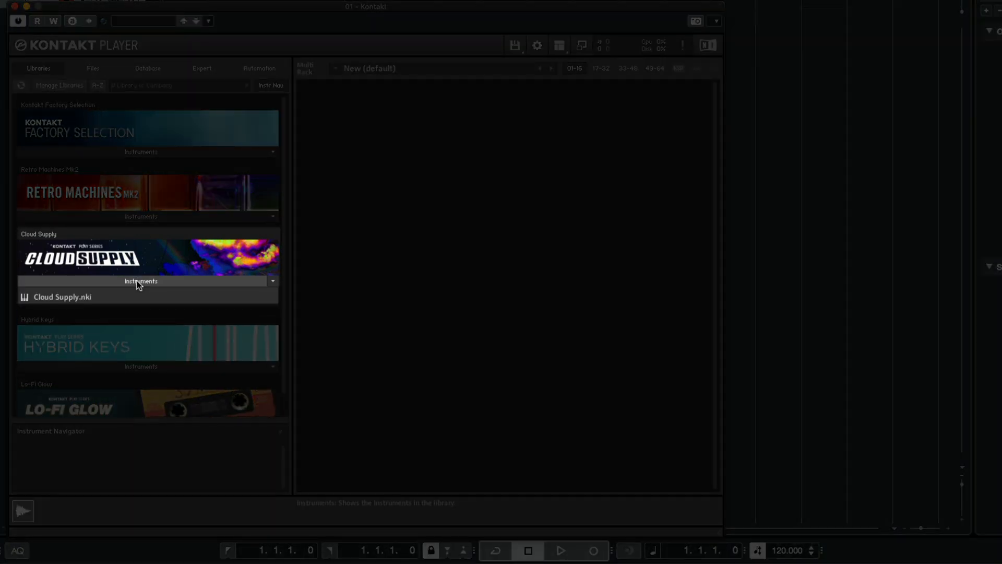
left_click(62, 296)
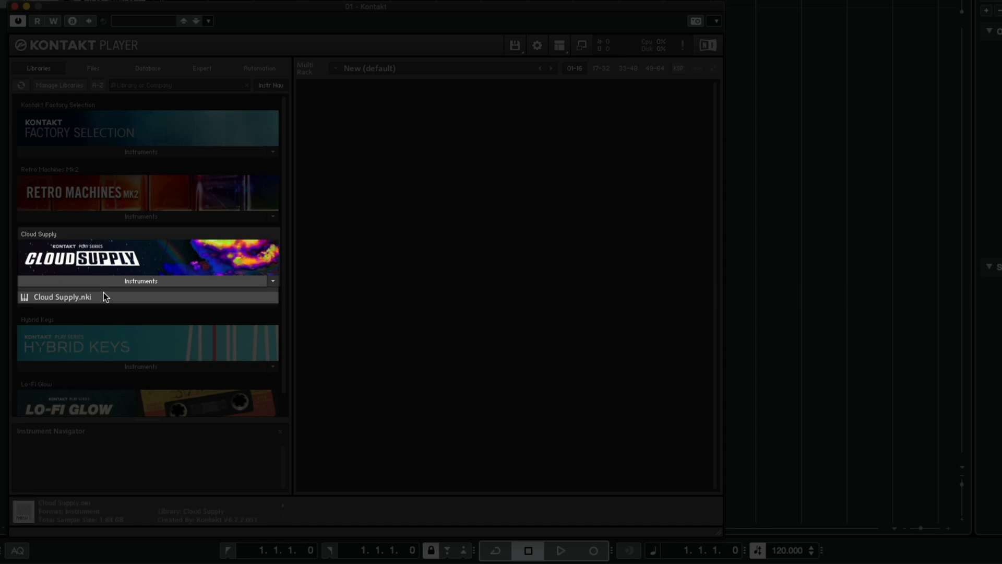
double_click(62, 297)
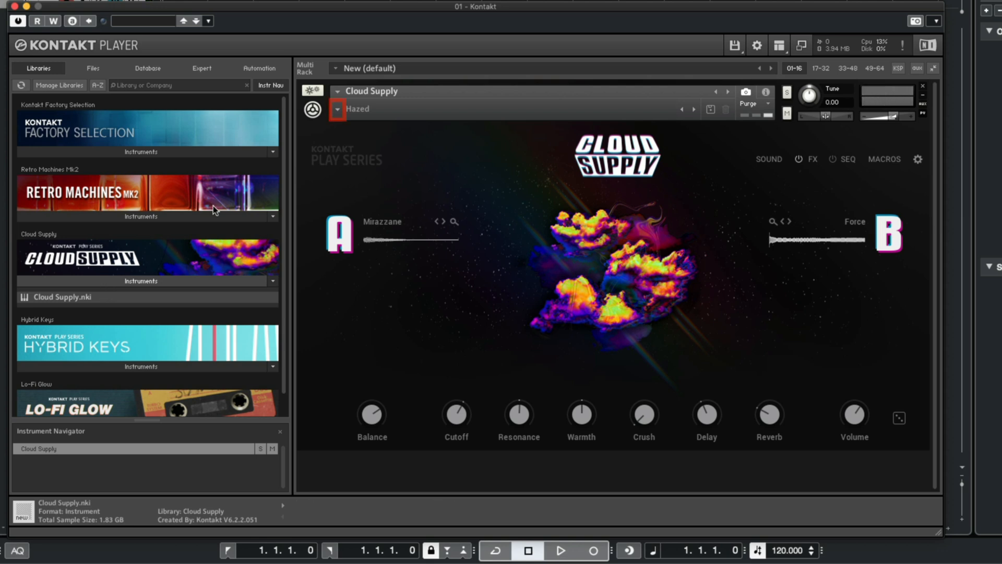
left_click(338, 109)
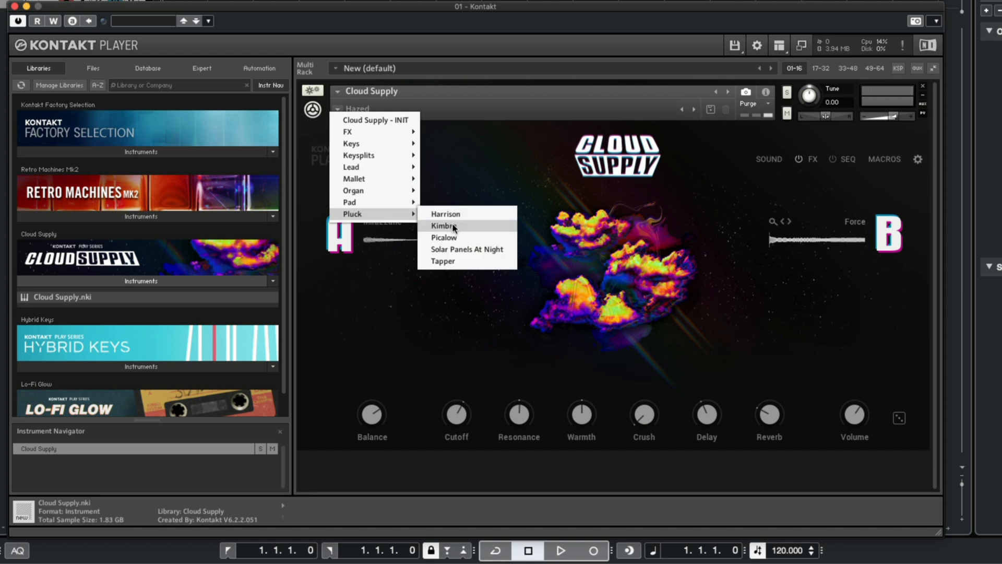
left_click(442, 225)
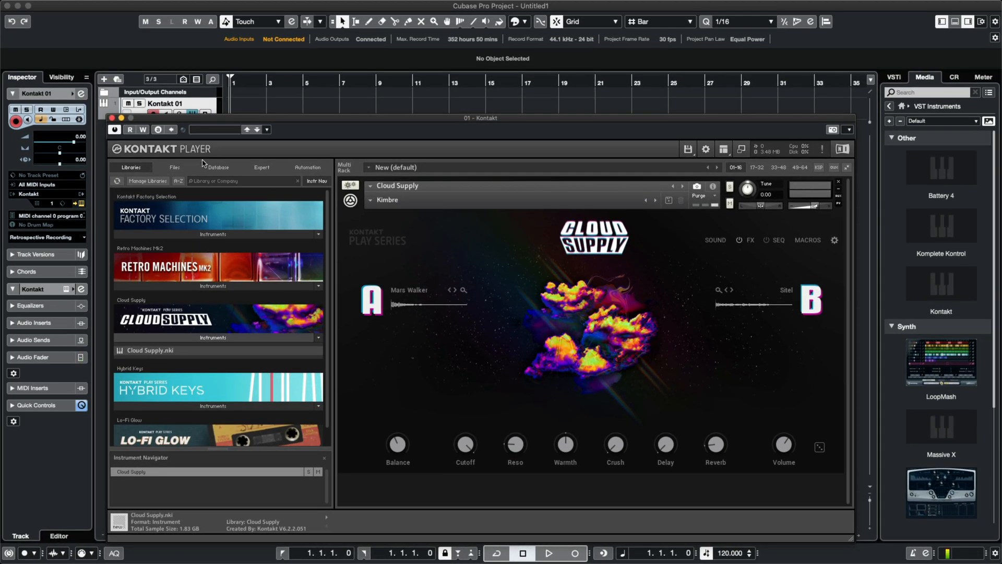
Filter Massive X presets to Plucked Strings and load Spizz.
left_click(113, 117)
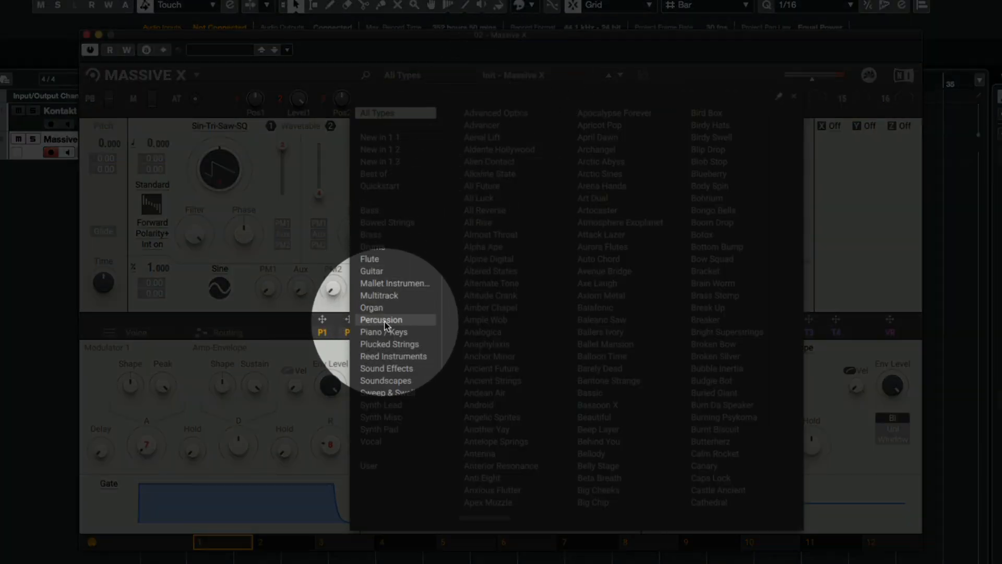
left_click(396, 344)
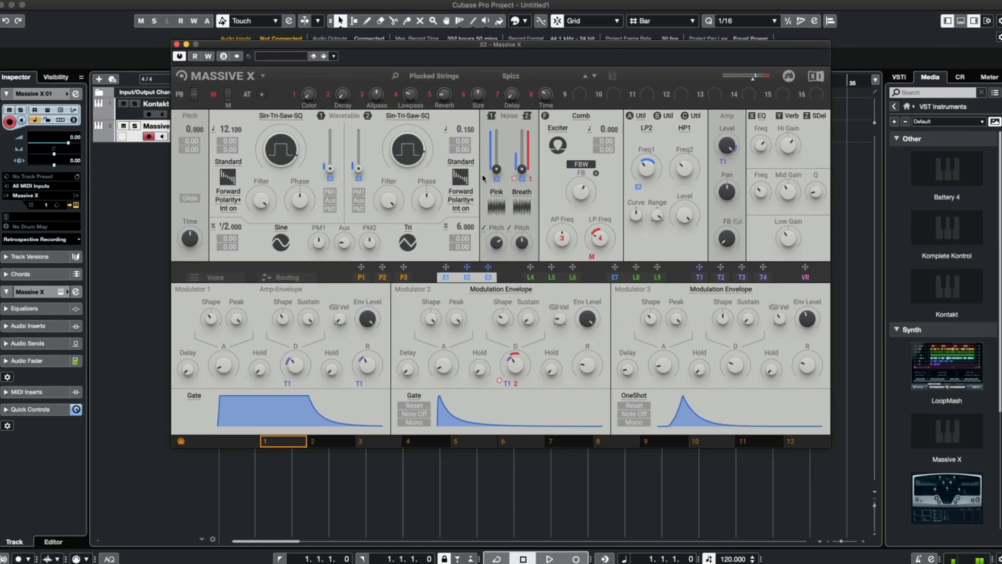
left_click(178, 45)
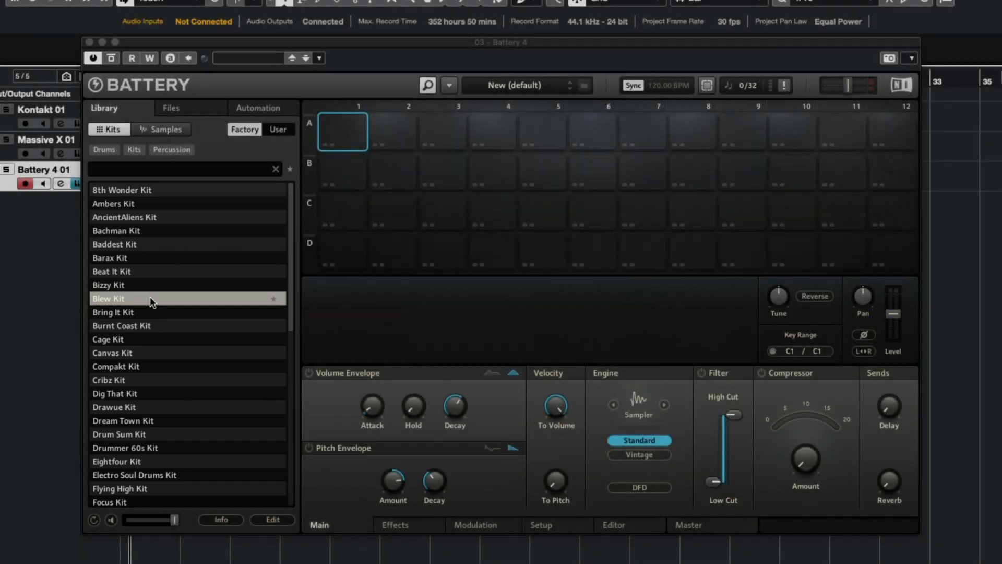
Load the Blew Kit in Battery 4, then close its window.
double_click(108, 298)
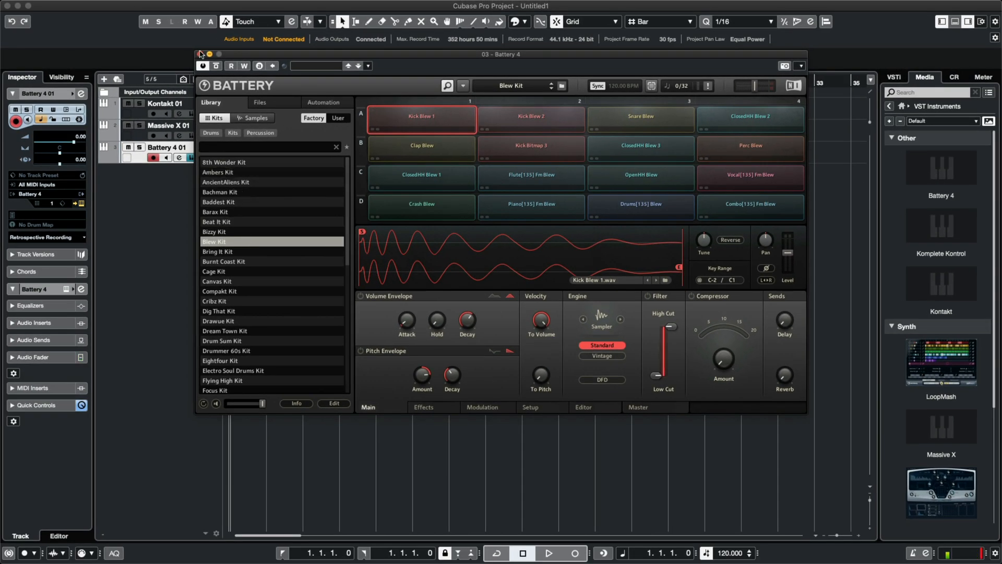
left_click(200, 54)
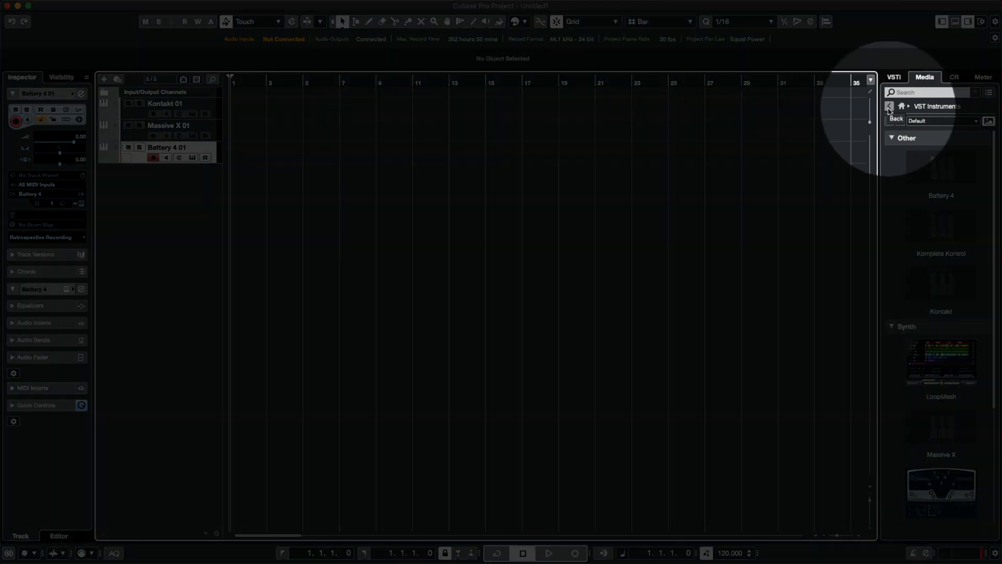
Browse VST Effects from the Media root to find Raum for the Kontakt 01 inserts.
left_click(887, 106)
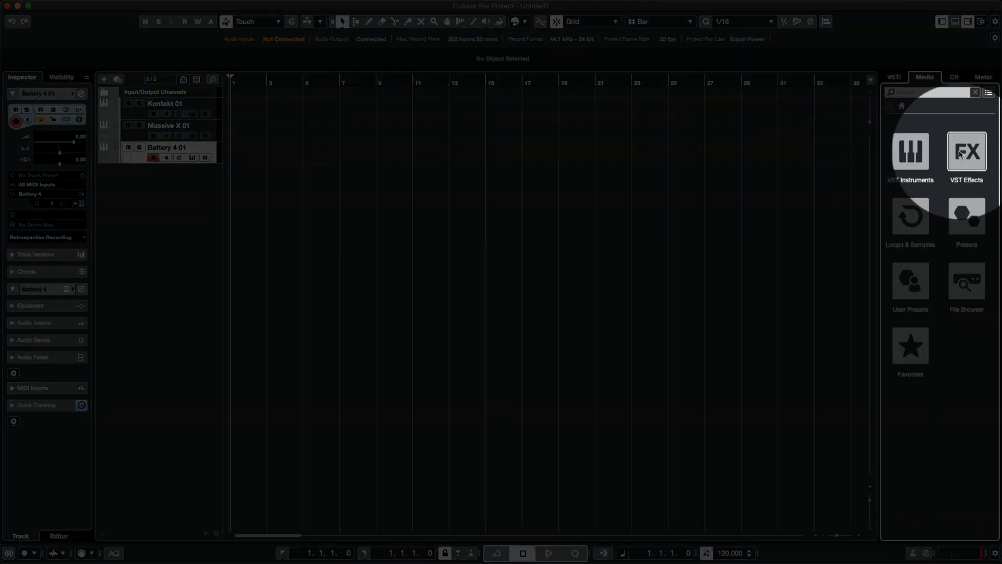
left_click(966, 152)
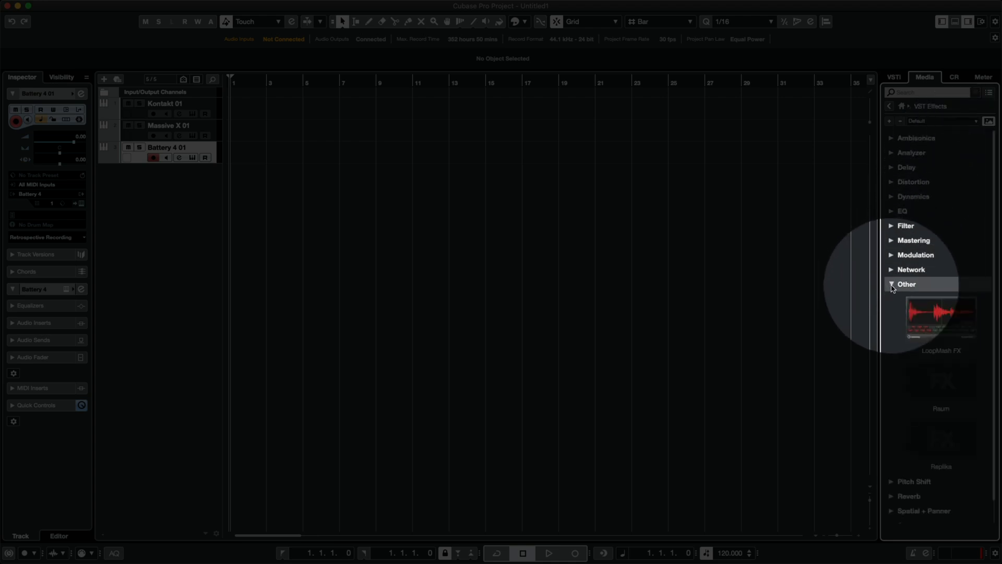
scroll("down", 3)
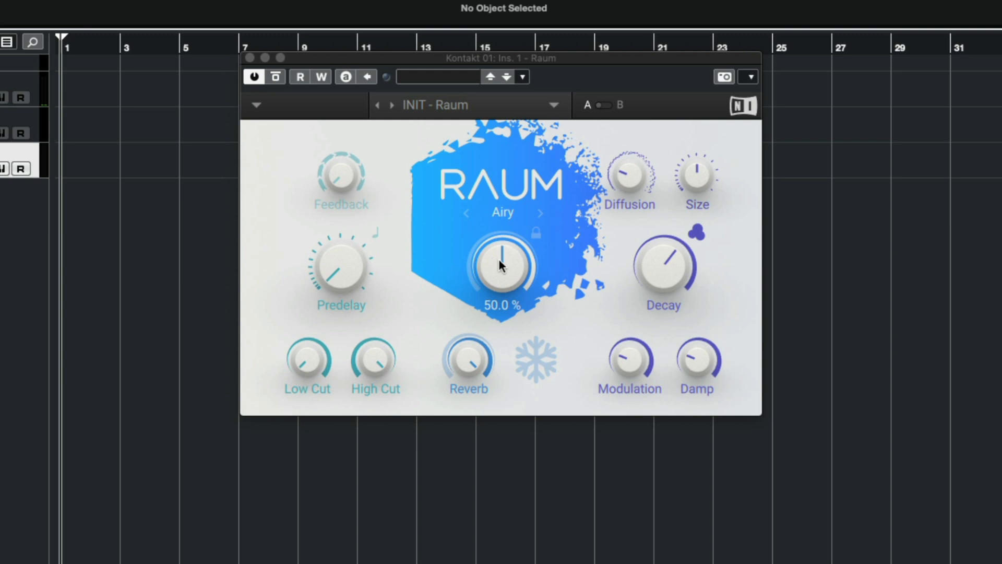
Lower Raum's mix to 26.5% and load the Creative > Ice Cave preset.
left_click_drag(502, 265, 486, 275)
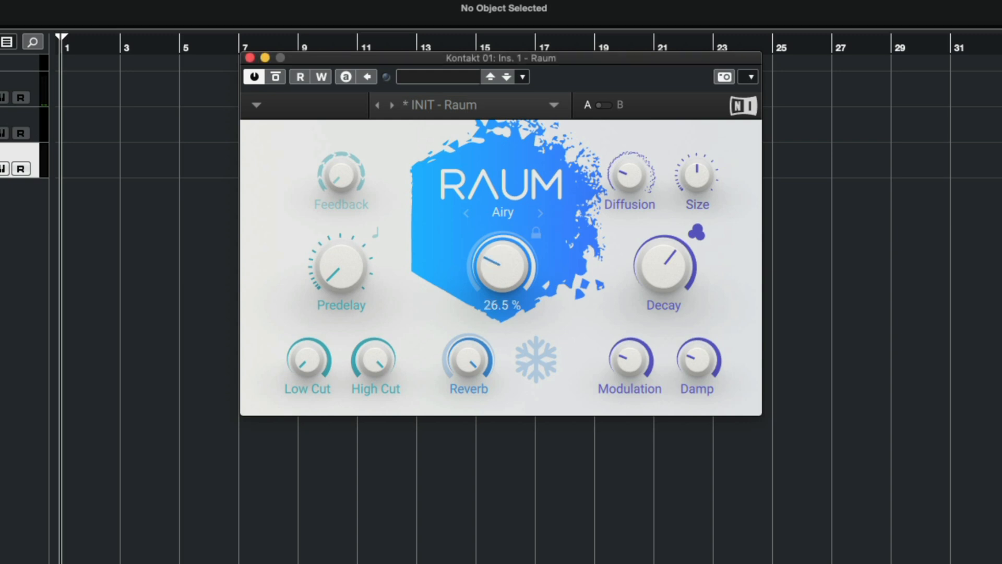
left_click_drag(502, 265, 505, 249)
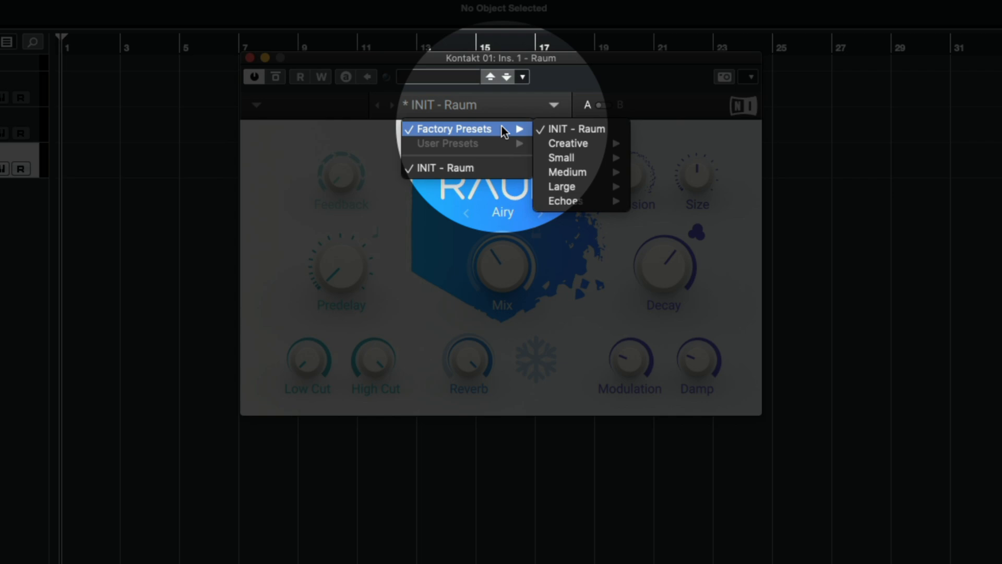
mouse_move(567, 143)
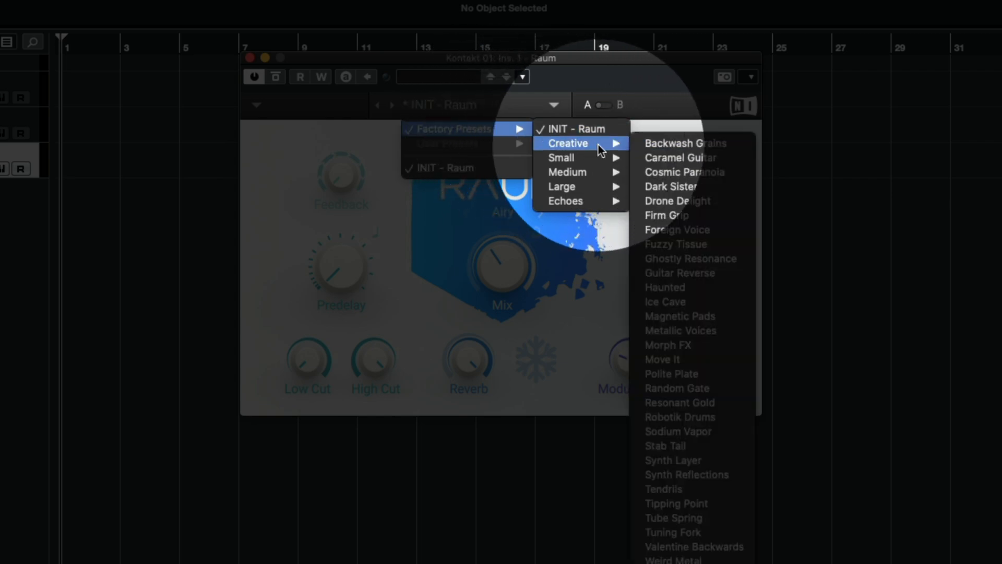
mouse_move(665, 302)
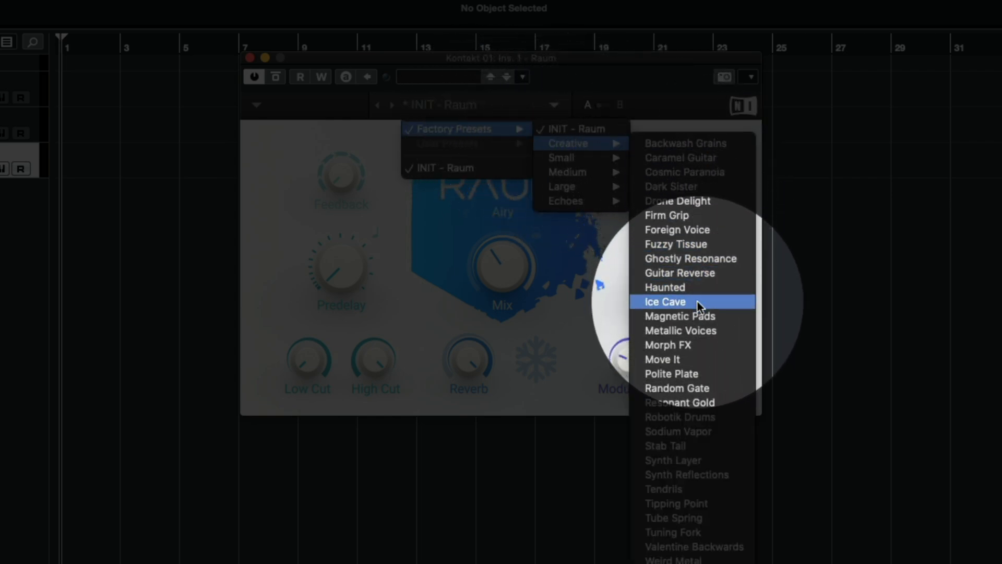
left_click(664, 301)
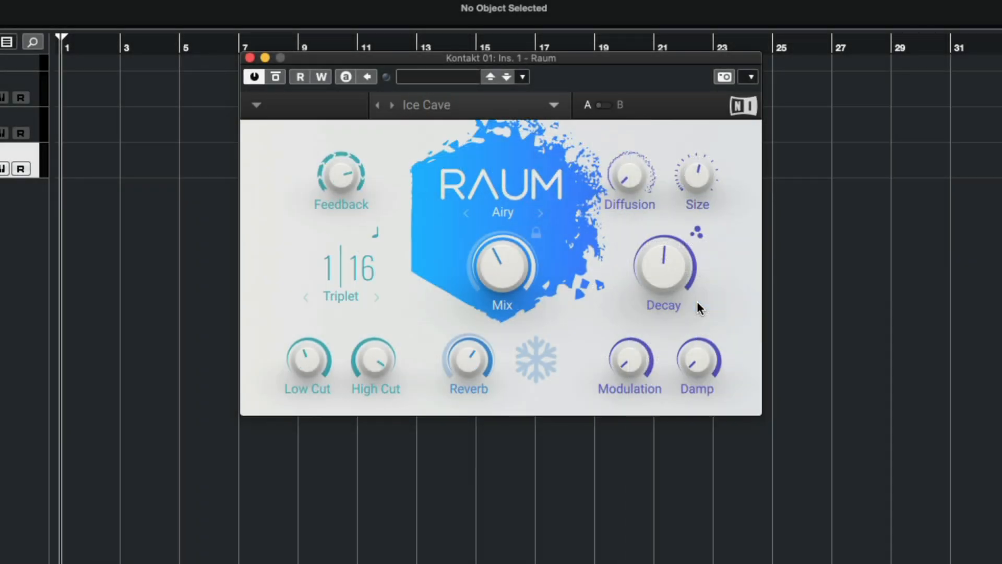